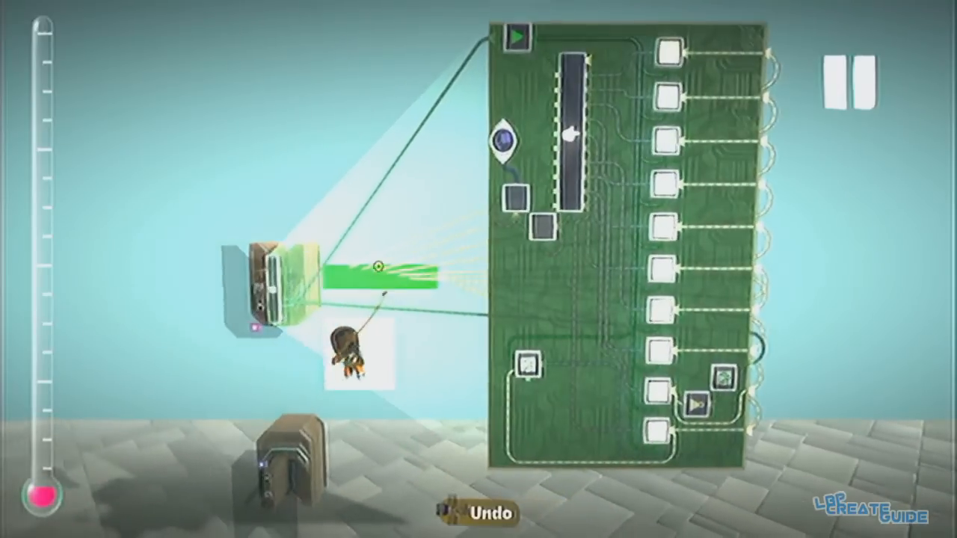
Adjust the emitter and tag logic on the boat's microchip circuit board
click(850, 80)
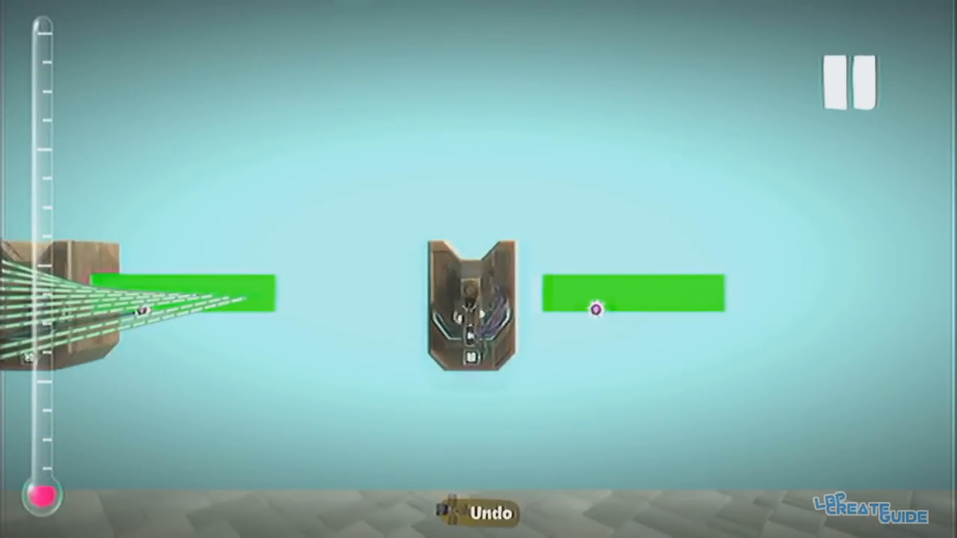
Toggle pause/play to preview the bullets firing, then bring up the level's Start menu
click(847, 78)
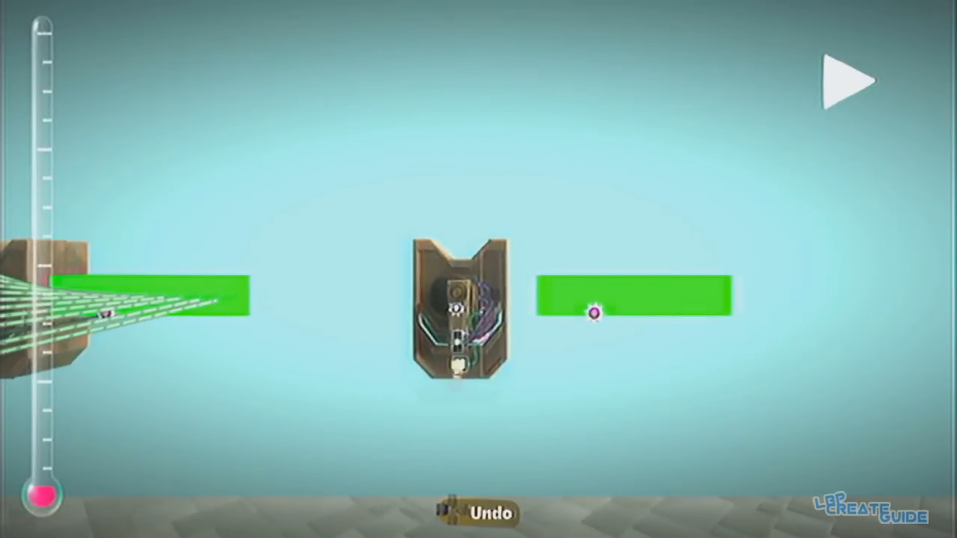
click(845, 78)
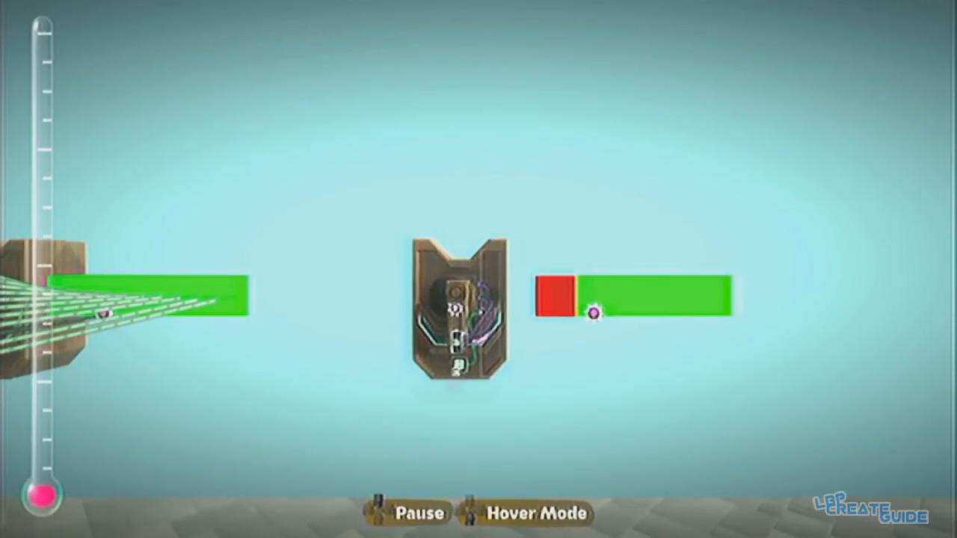
click(422, 515)
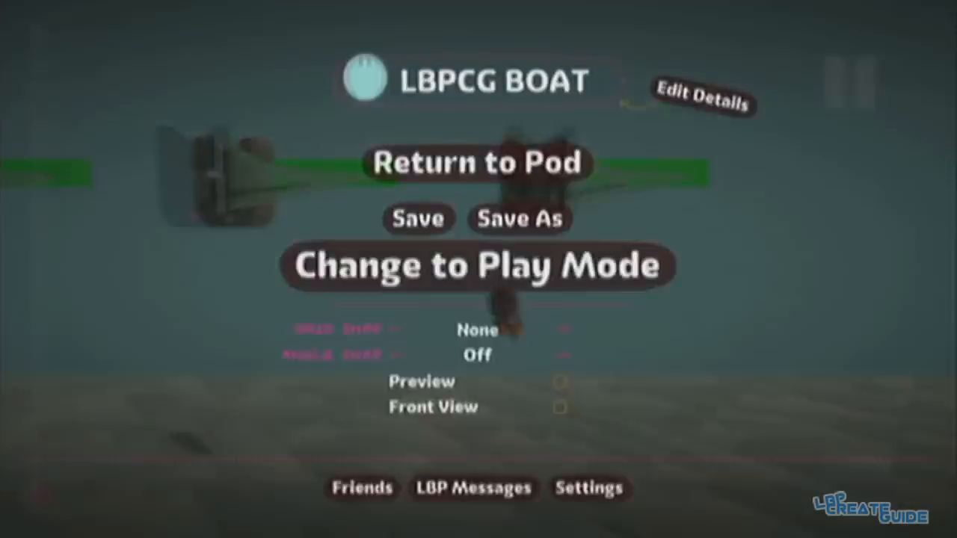
Close the Start menu and open the copied boat's microchip circuit board
click(478, 266)
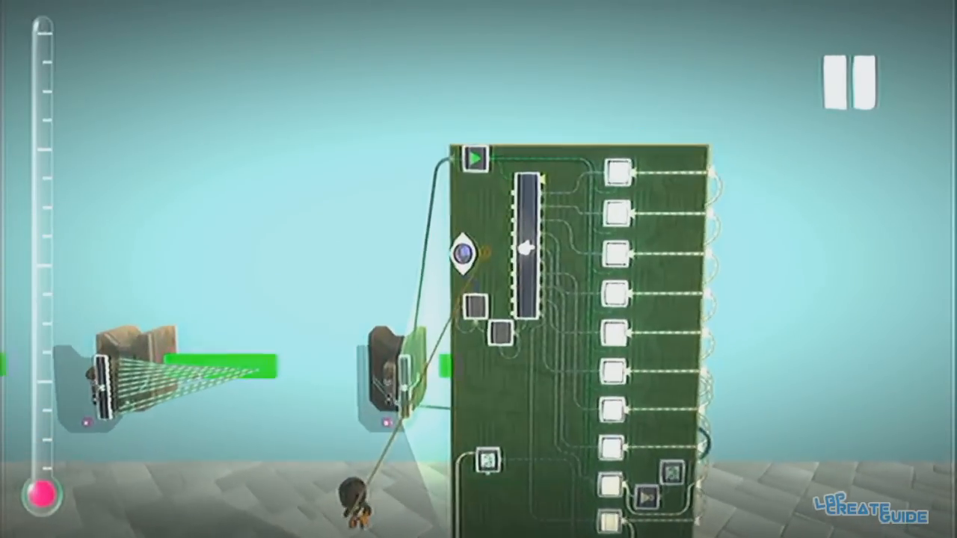
click(463, 257)
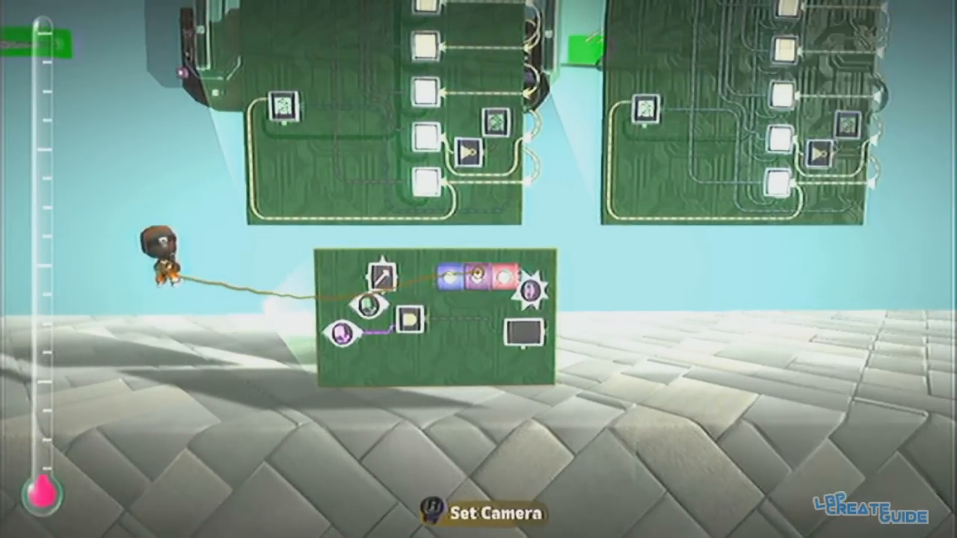
Wire the boat's microchip to the larger circuit board with the sound component and logic
click(344, 331)
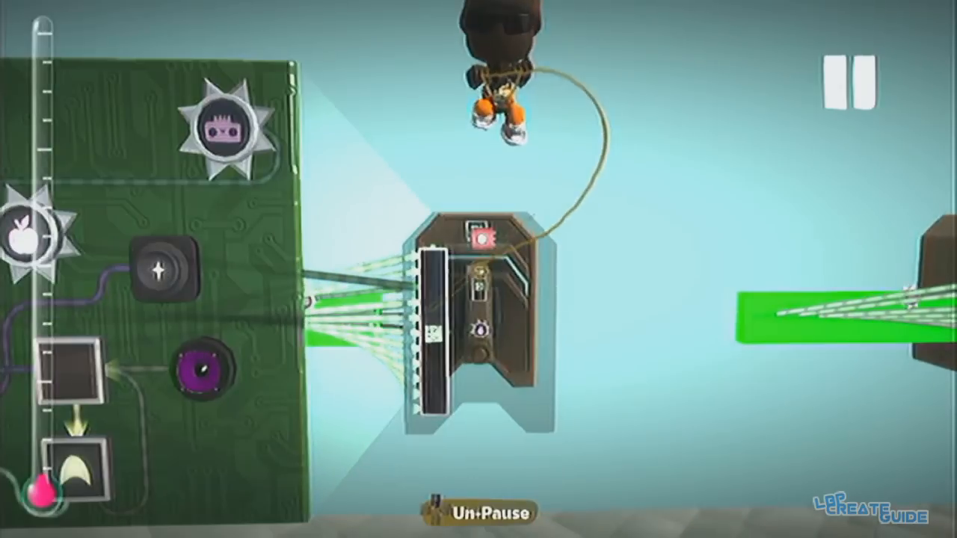
Attach a distinct tag to this boat copy's bullet emitter assembly
click(161, 272)
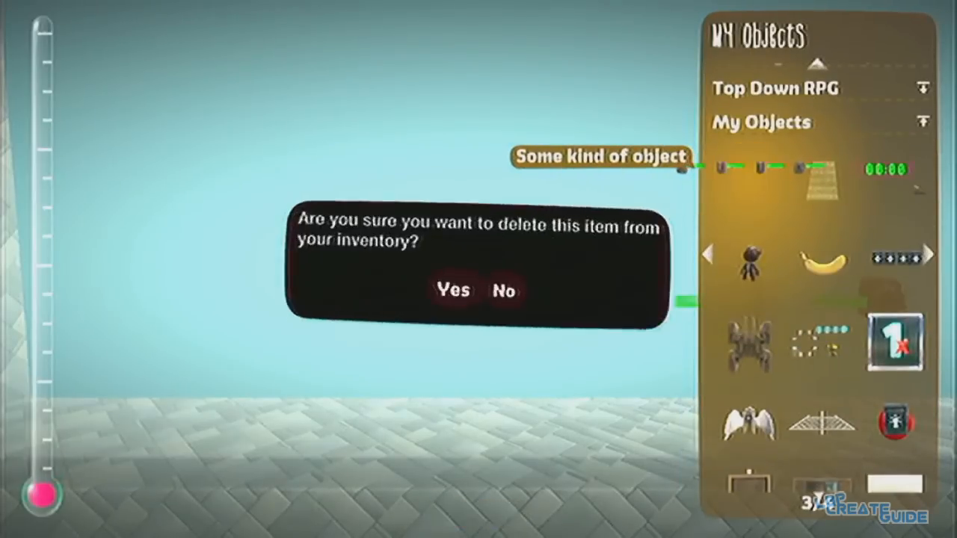
Confirm Yes to delete the unwanted item from the My Objects inventory
click(455, 290)
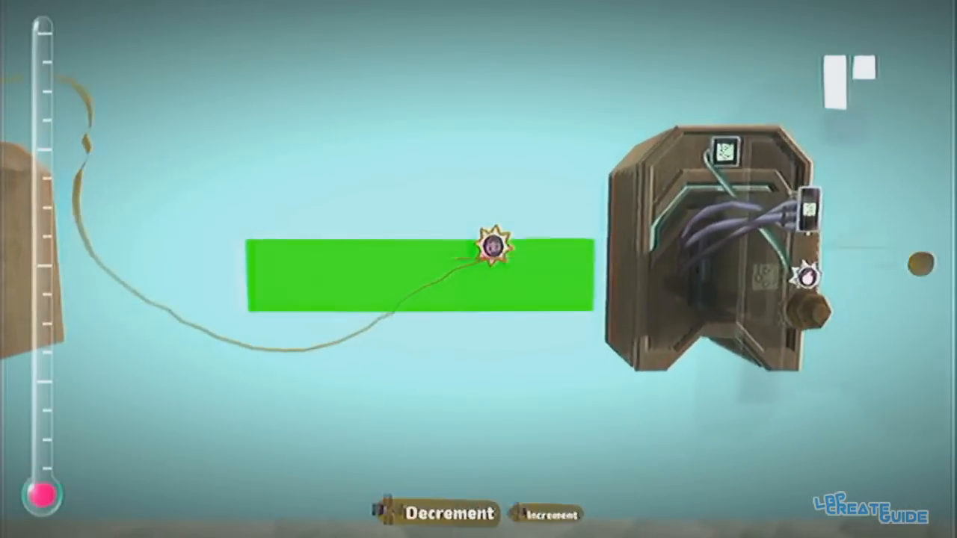
Set the green bar destroyer's Destroy Effect to Disappear
click(800, 277)
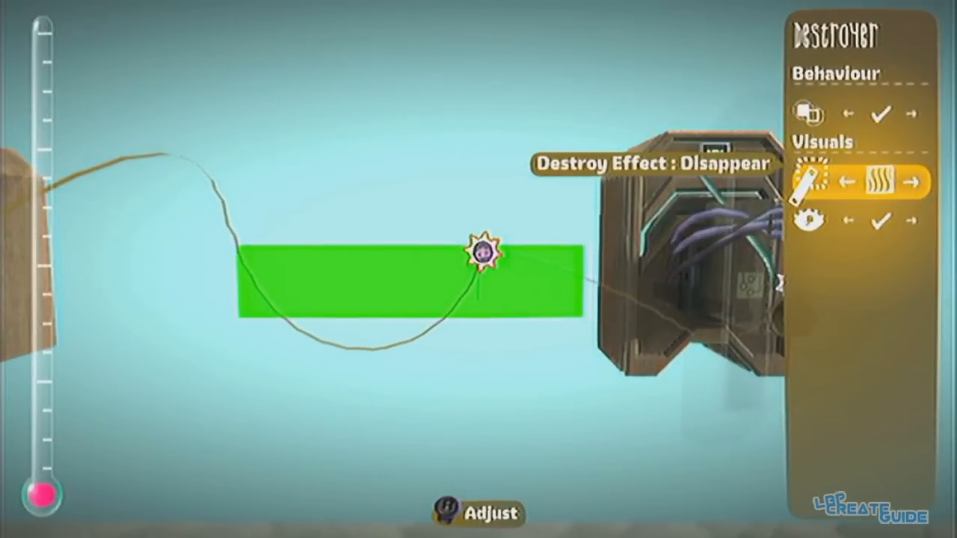